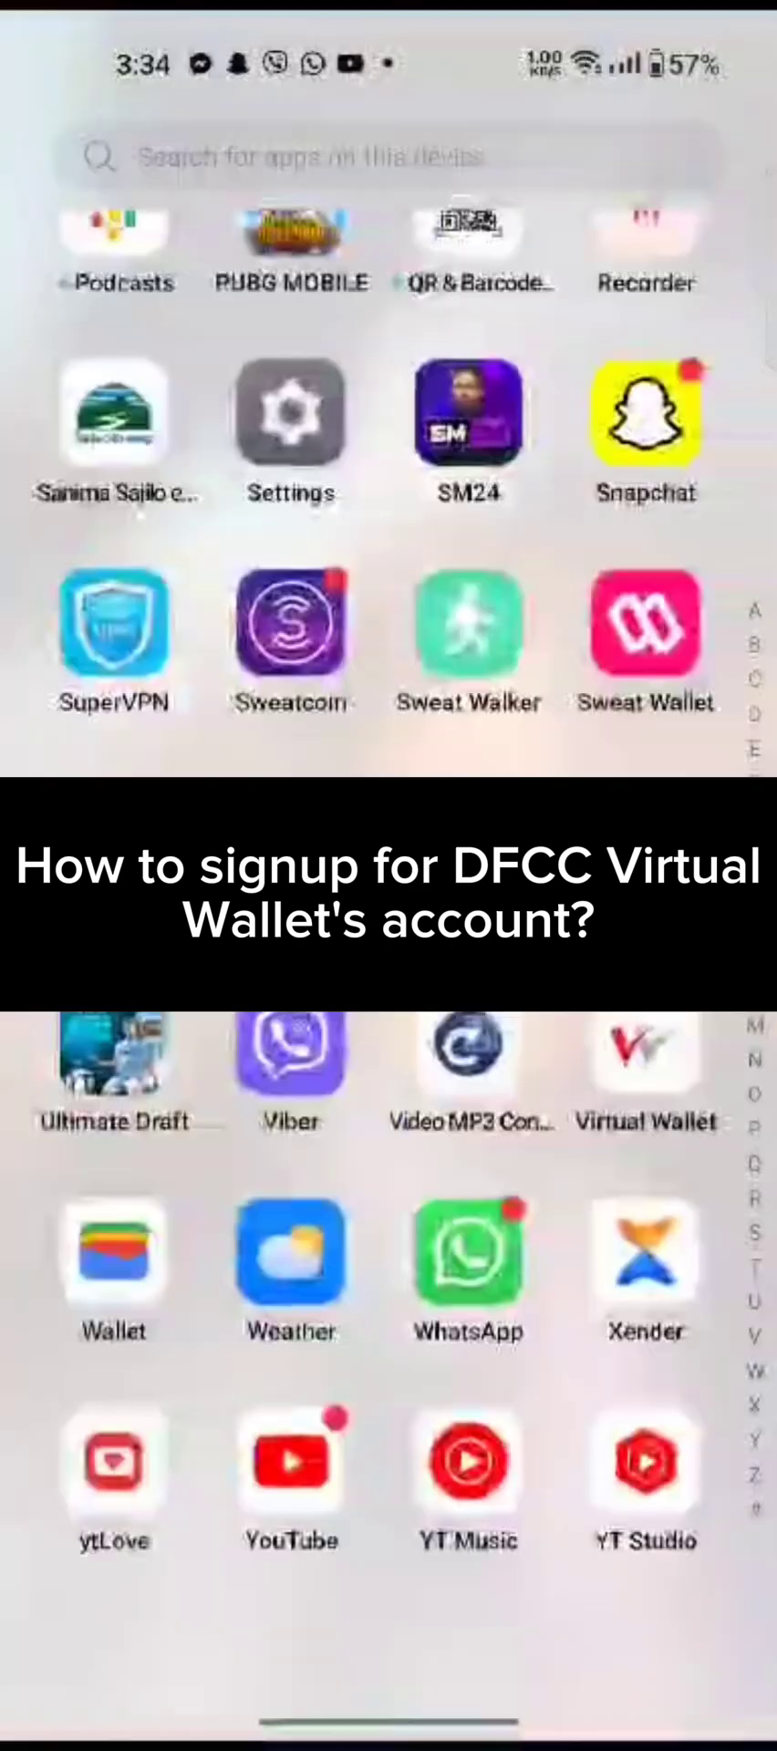
Launch the DFCC Virtual Wallet app from the app drawer
click(644, 1050)
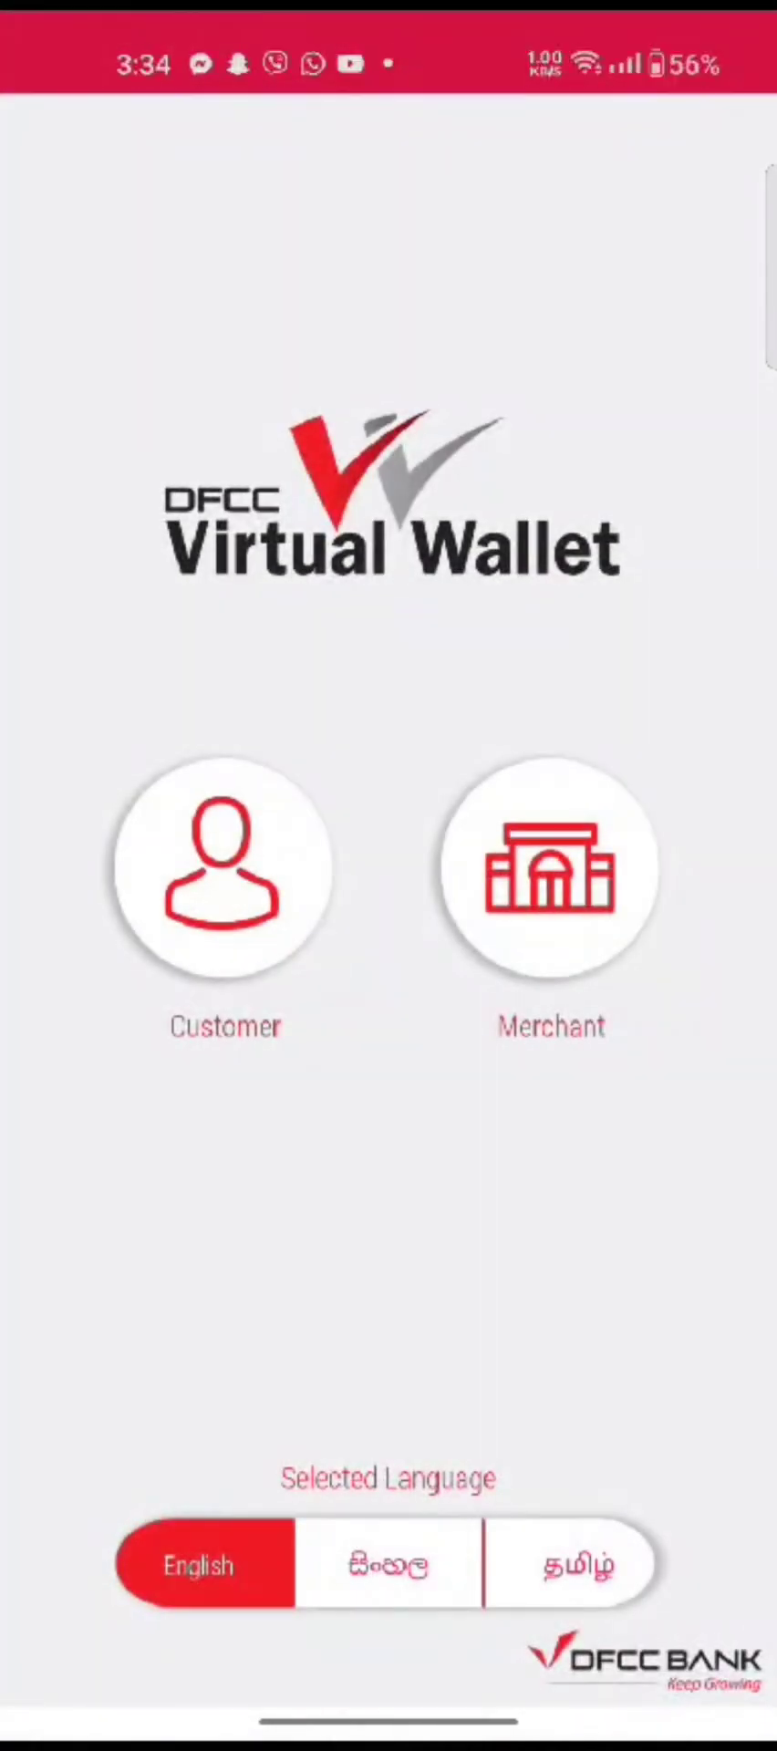
Continue as a Customer and start a new Debit Card Sign Up
click(224, 871)
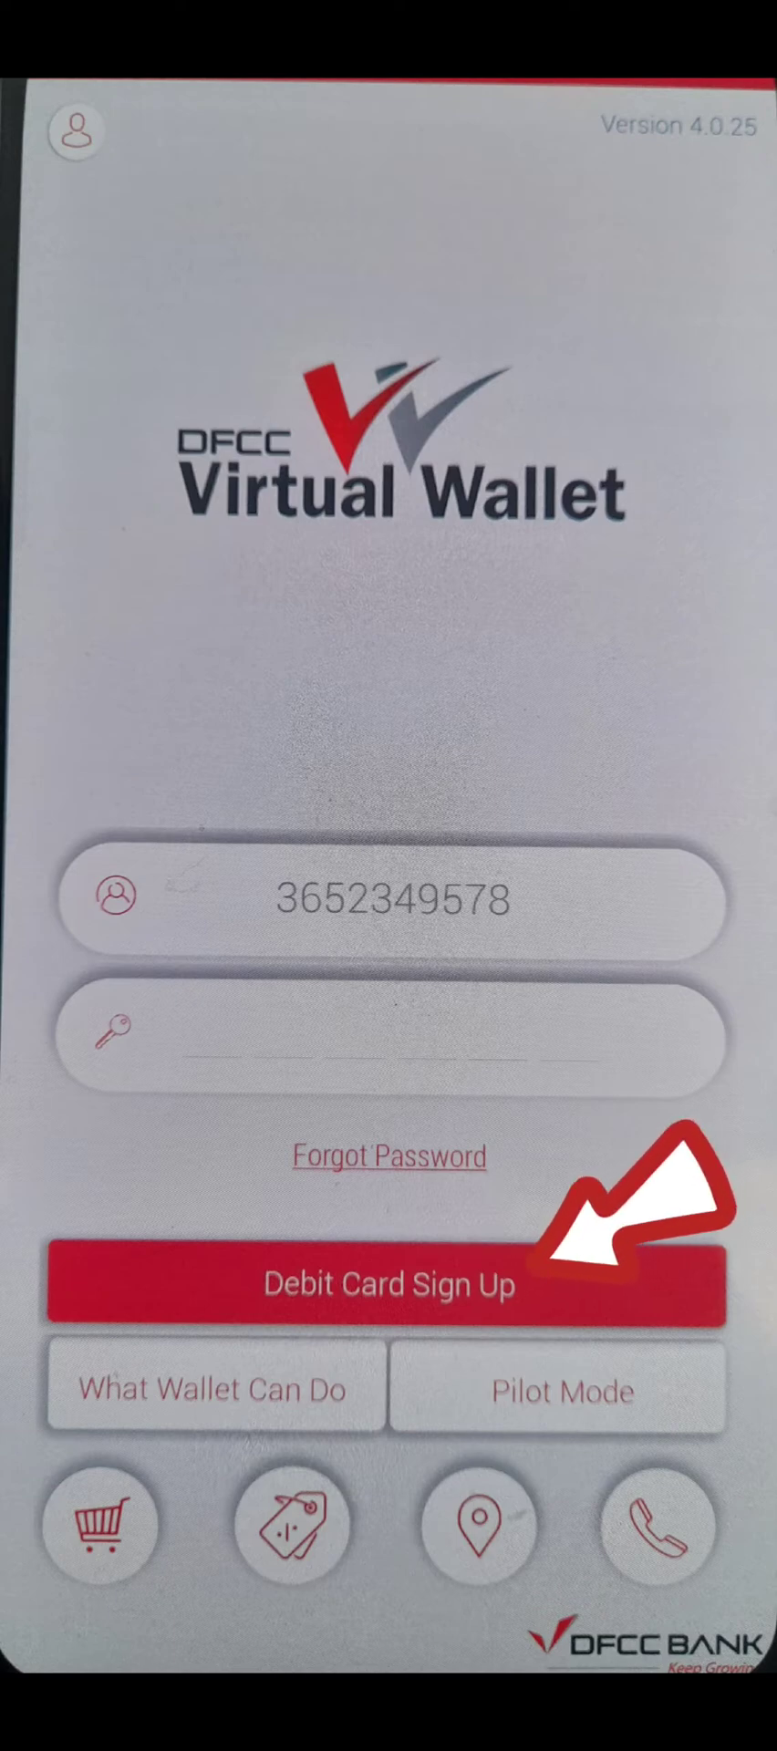
click(388, 1285)
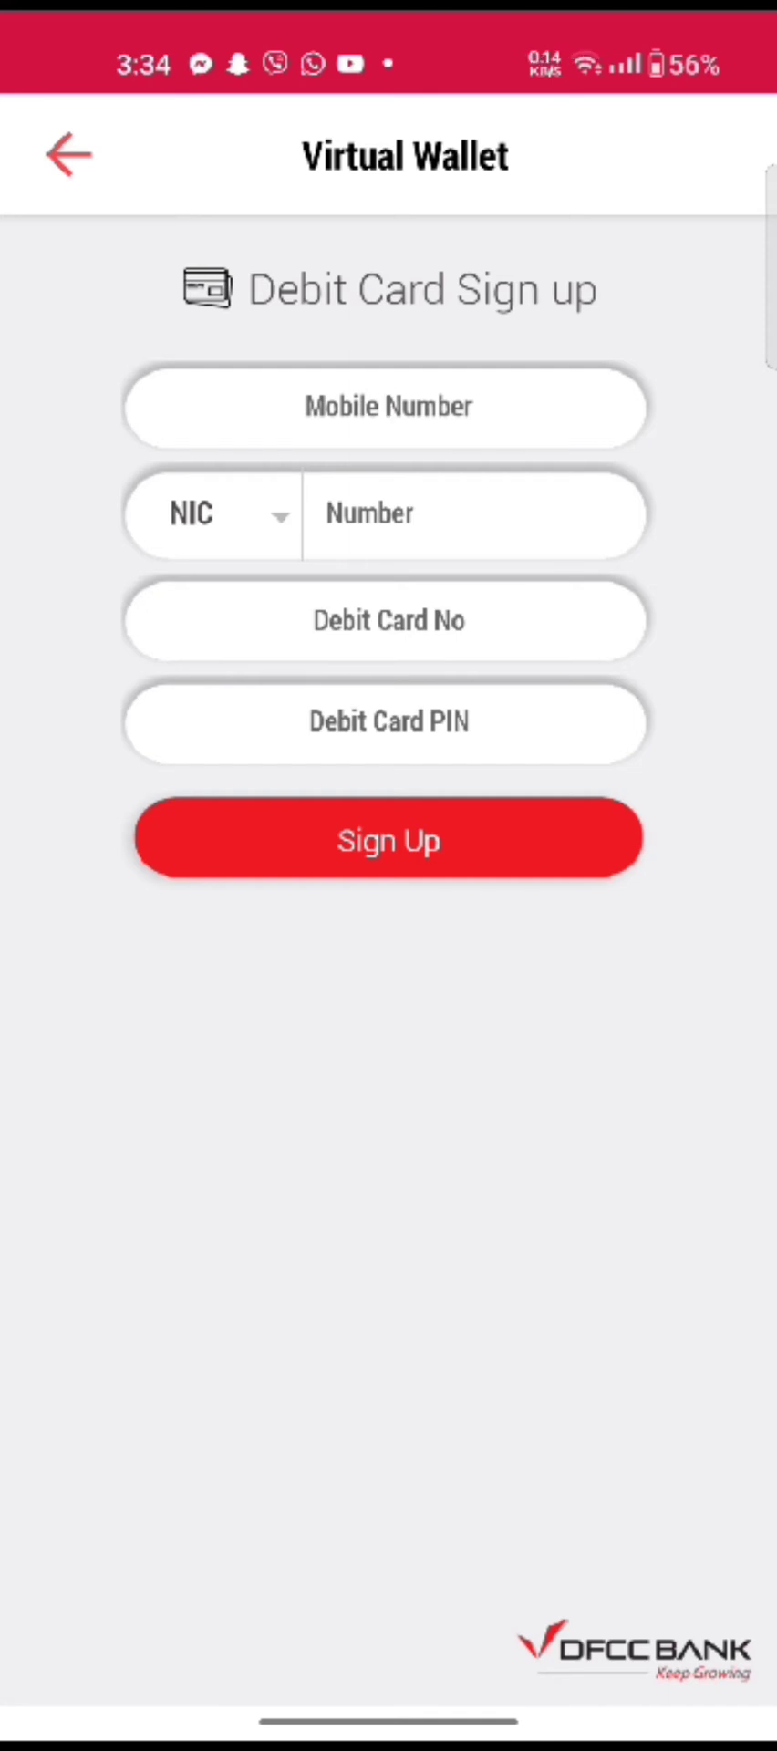
click(458, 407)
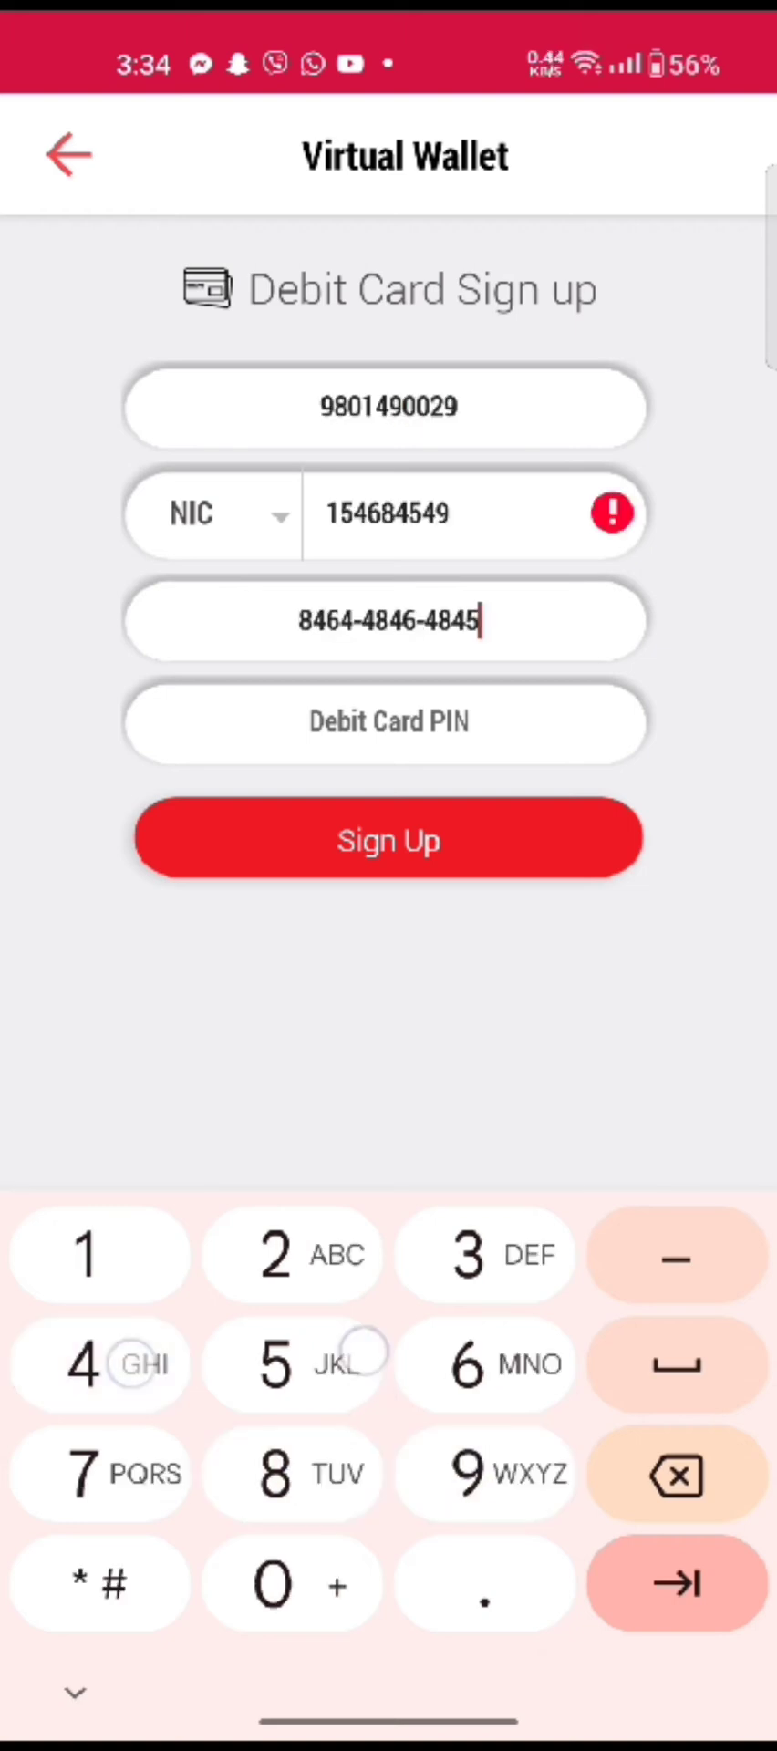
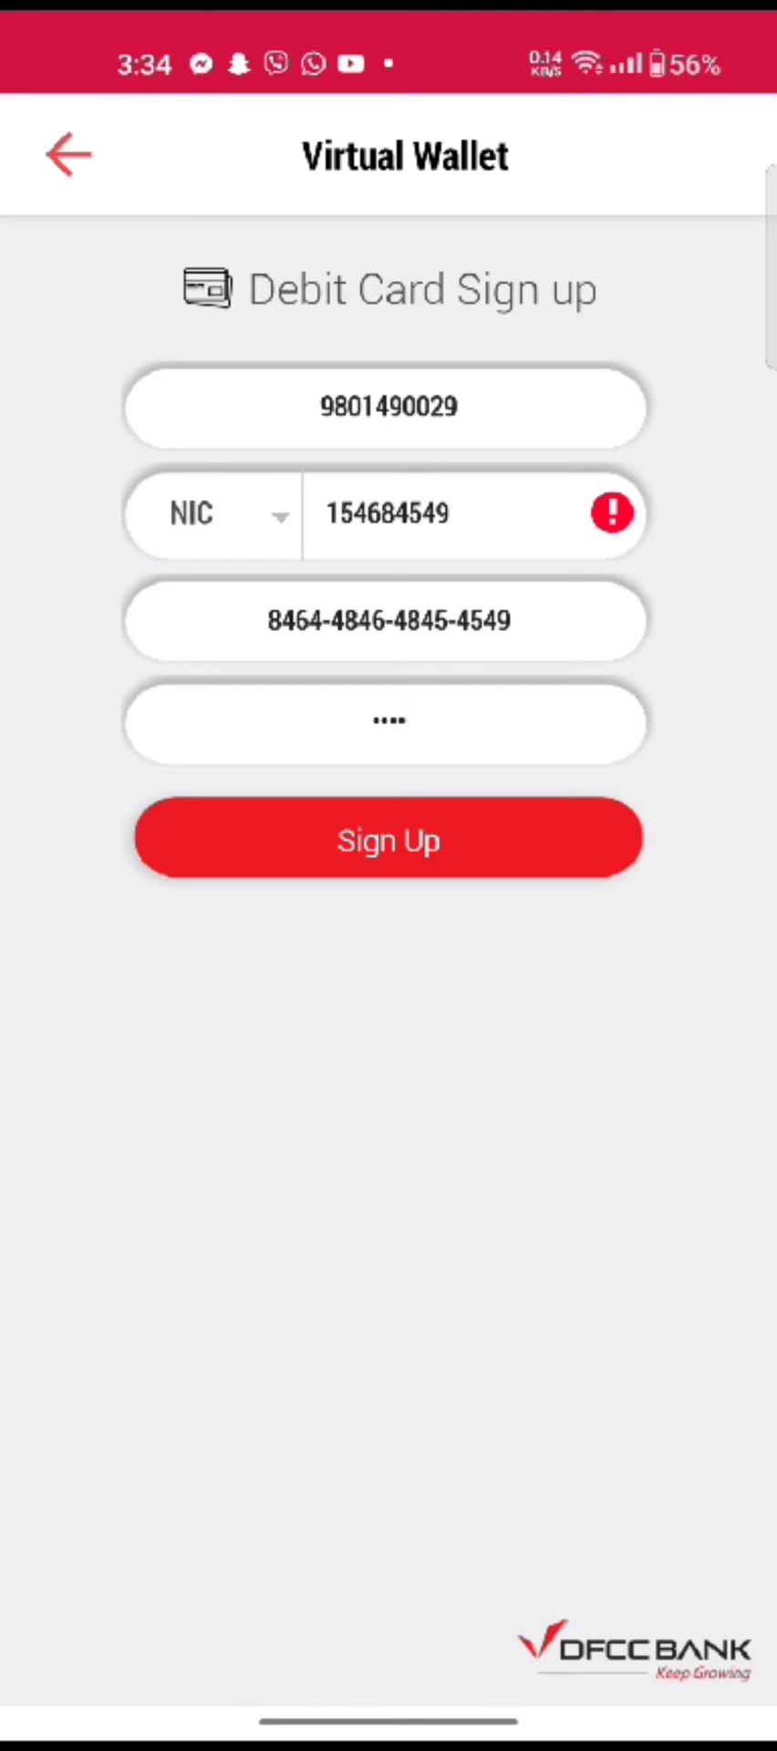
click(385, 723)
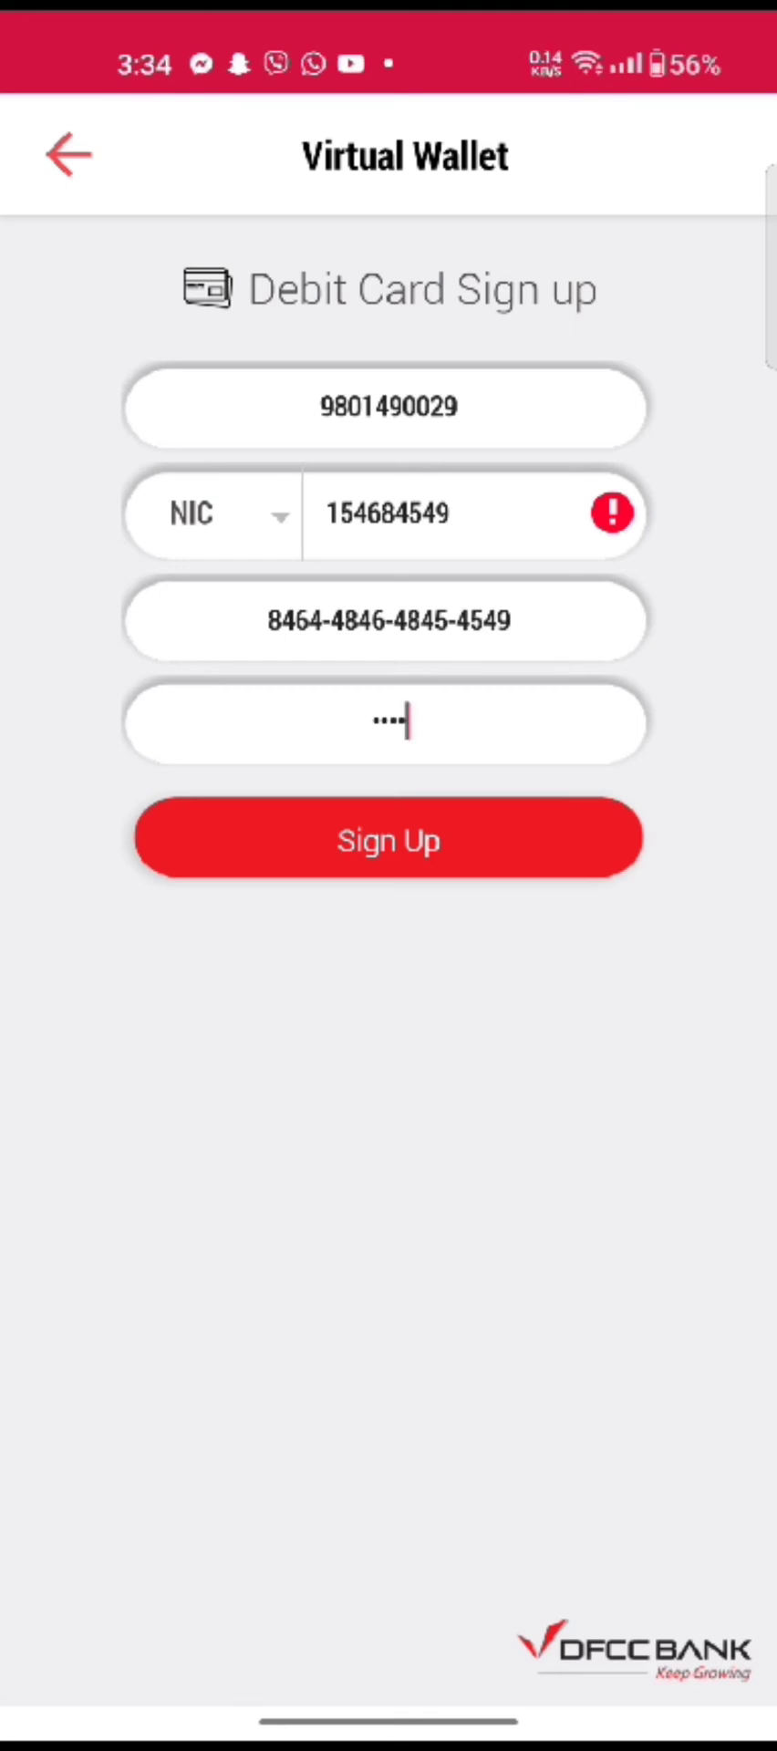